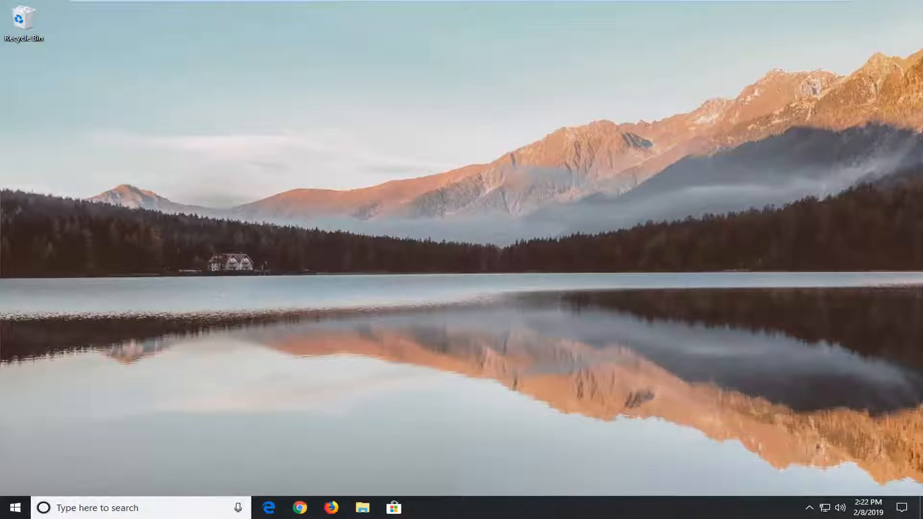
Search the Start menu for regedit and run Registry Editor as administrator, approving UAC
left_click(10, 508)
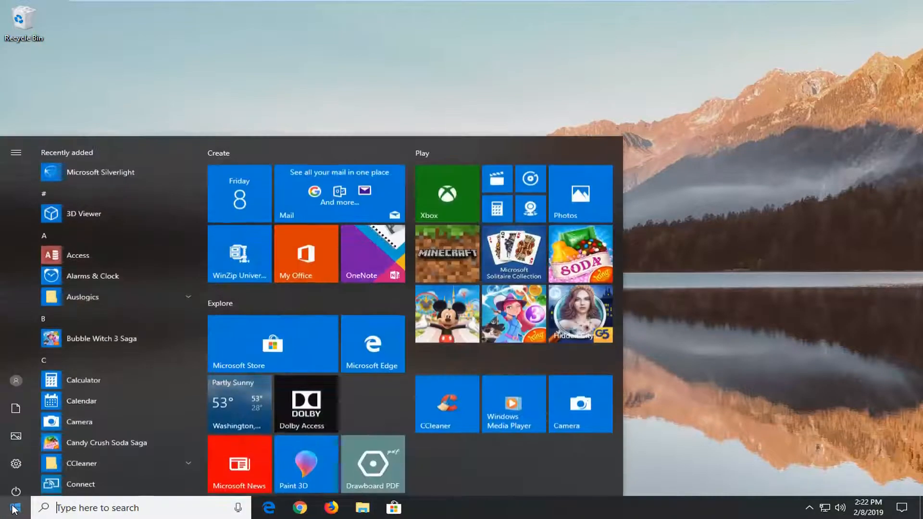
type("regedit")
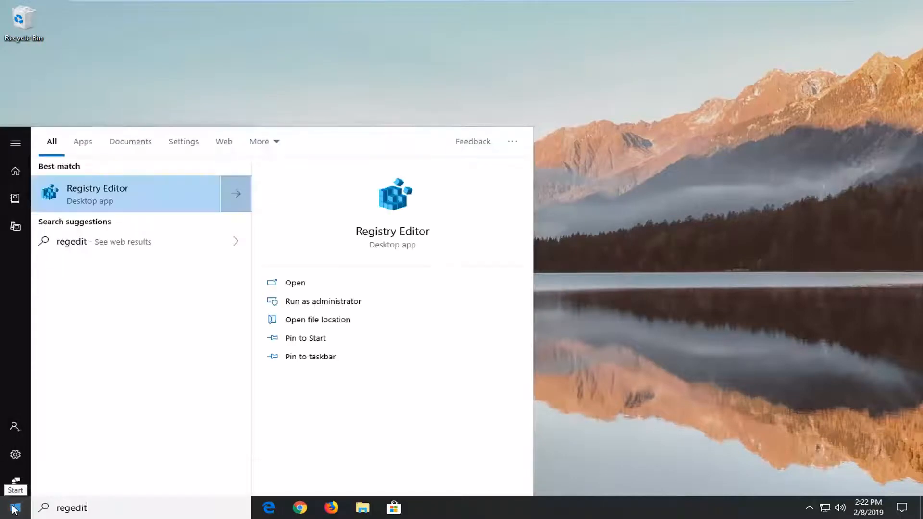
mouse_move(100, 467)
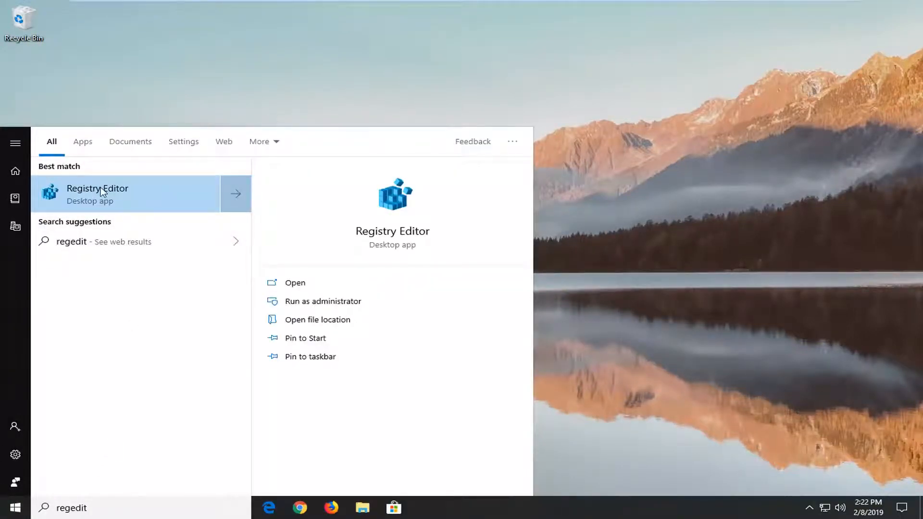
right_click(97, 188)
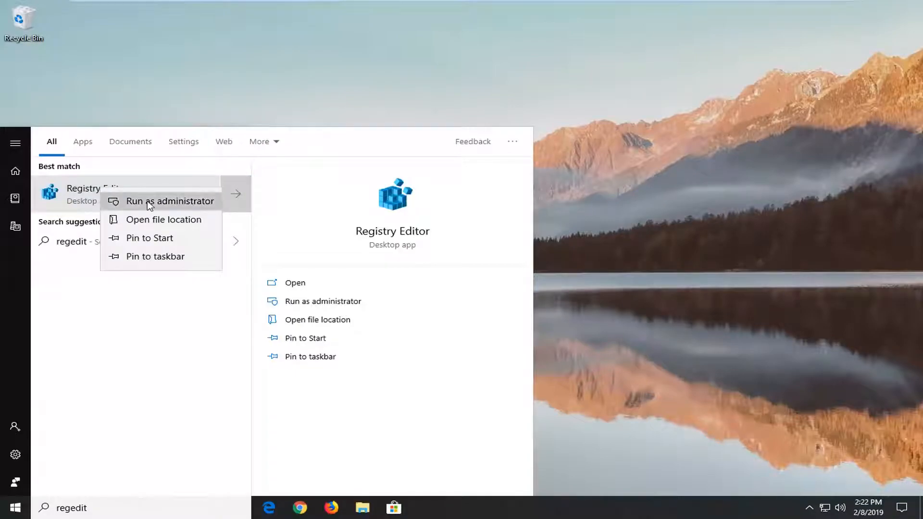
left_click(169, 201)
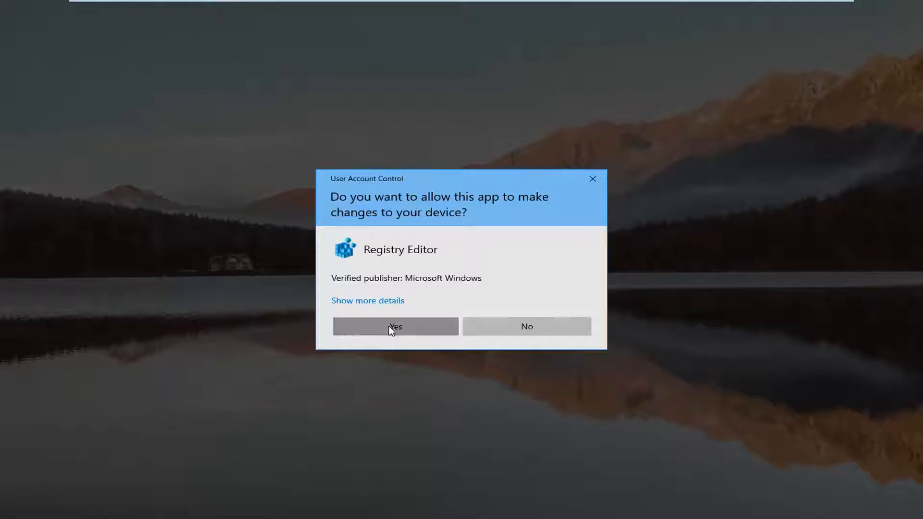
left_click(395, 325)
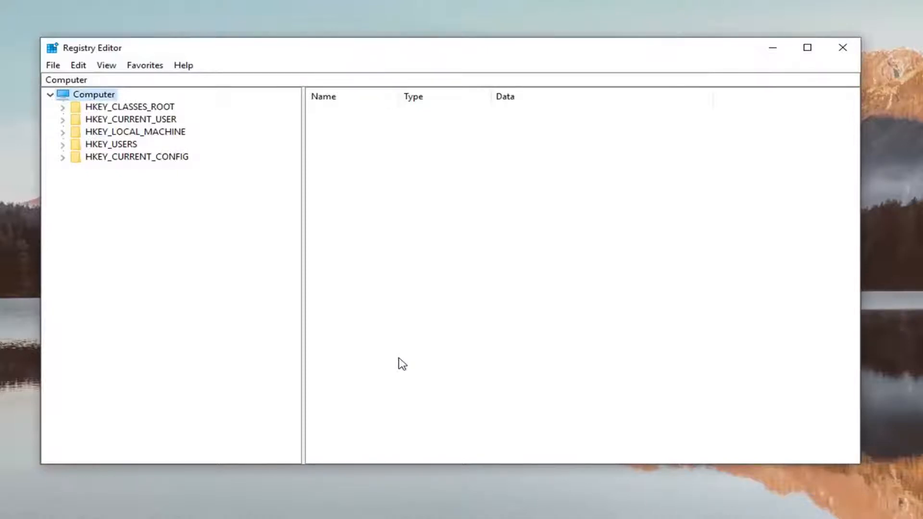
mouse_move(53, 65)
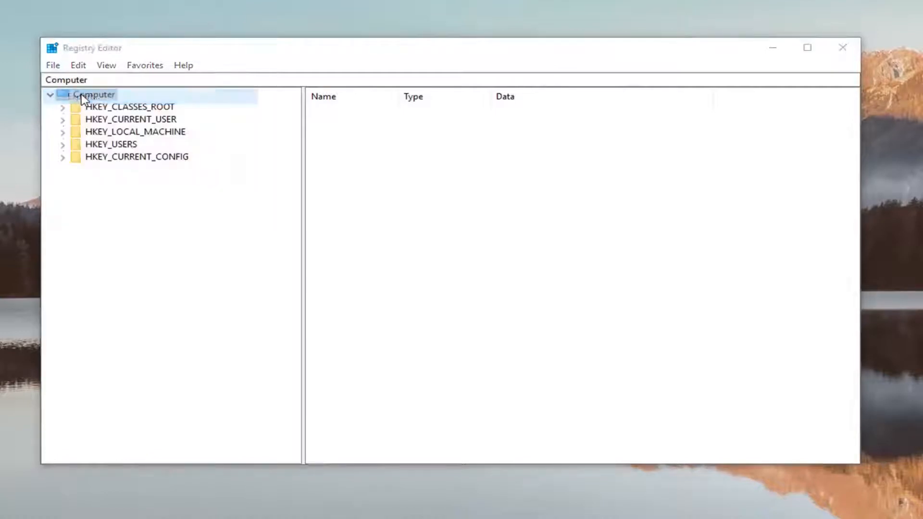
left_click(53, 65)
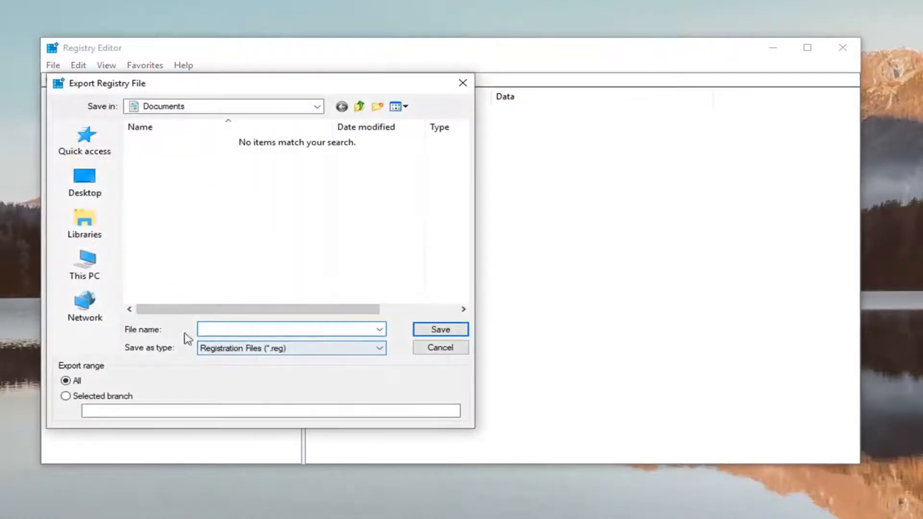
left_click(288, 329)
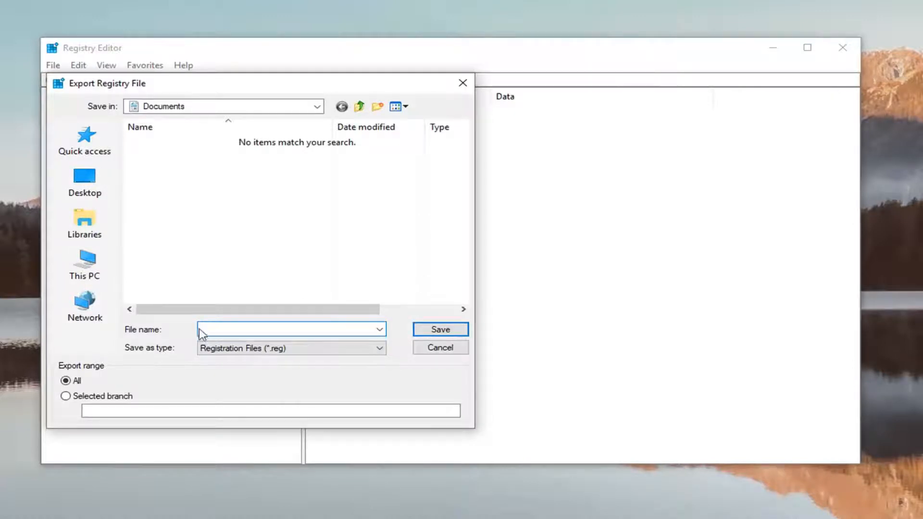
mouse_move(89, 377)
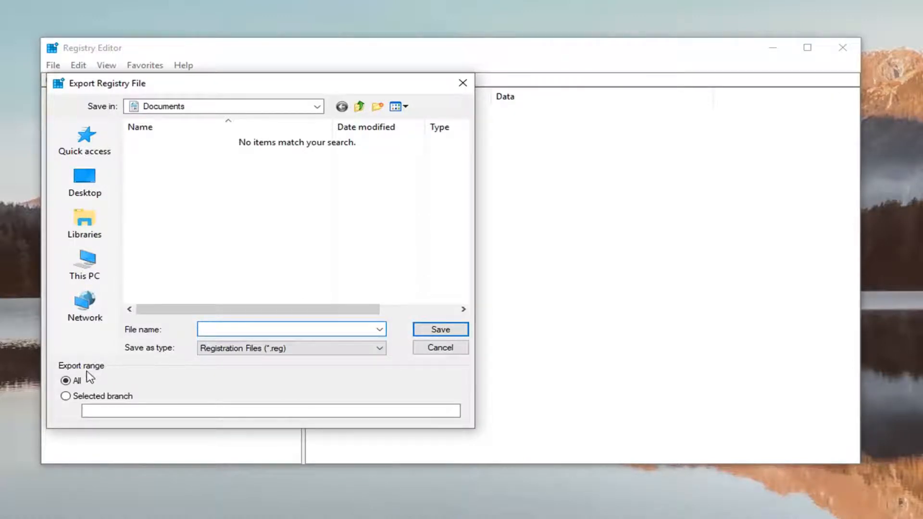
mouse_move(68, 103)
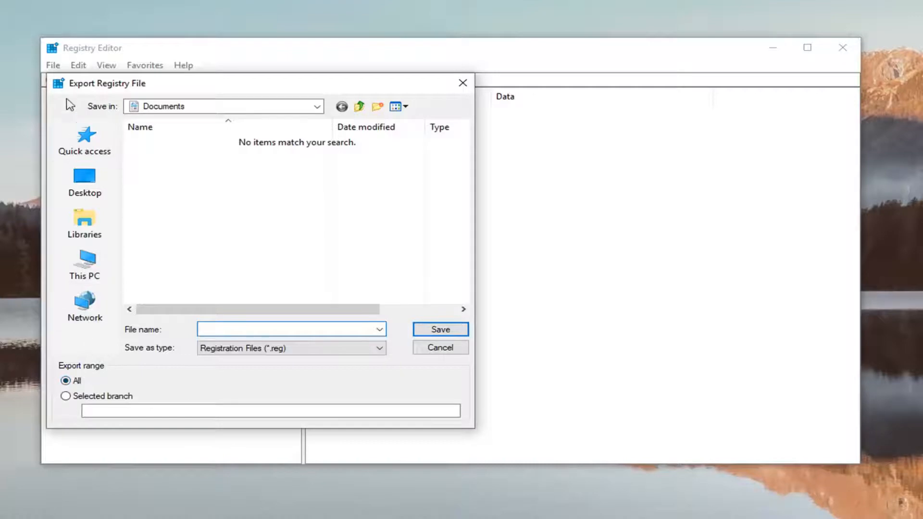
mouse_move(84, 265)
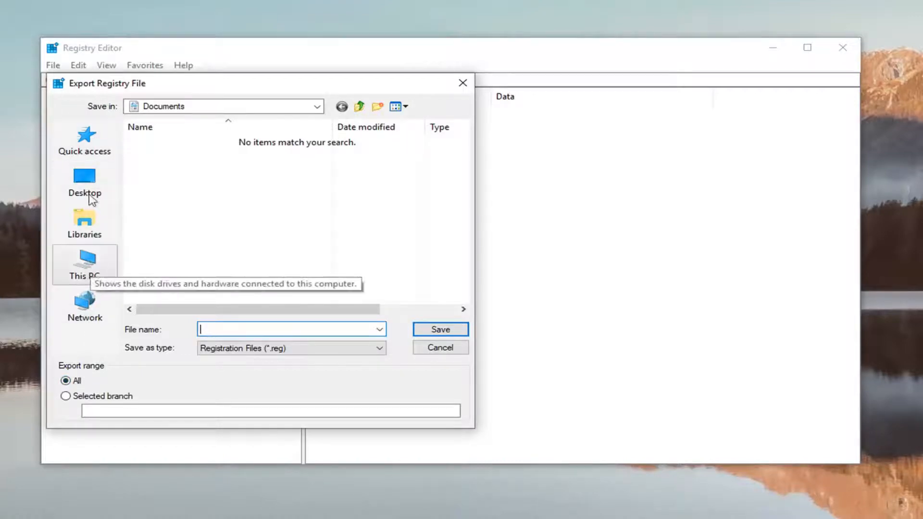
mouse_move(440, 347)
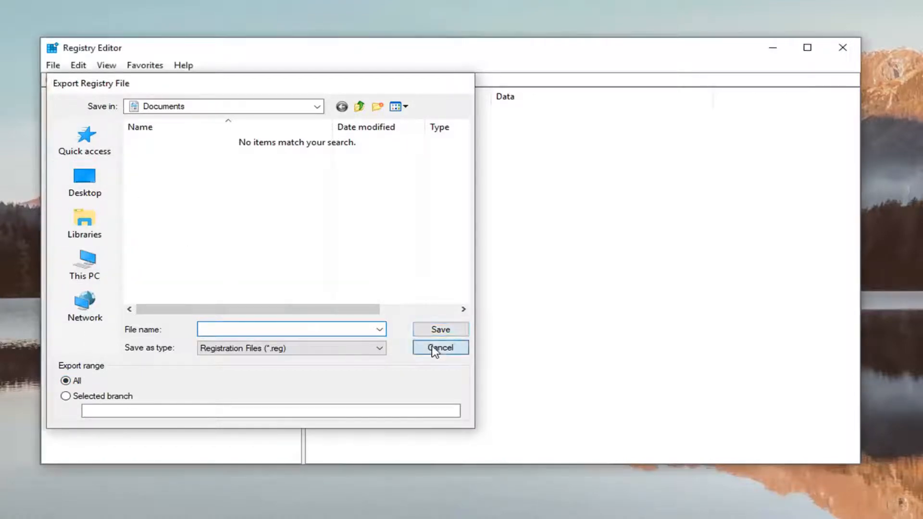
left_click(440, 347)
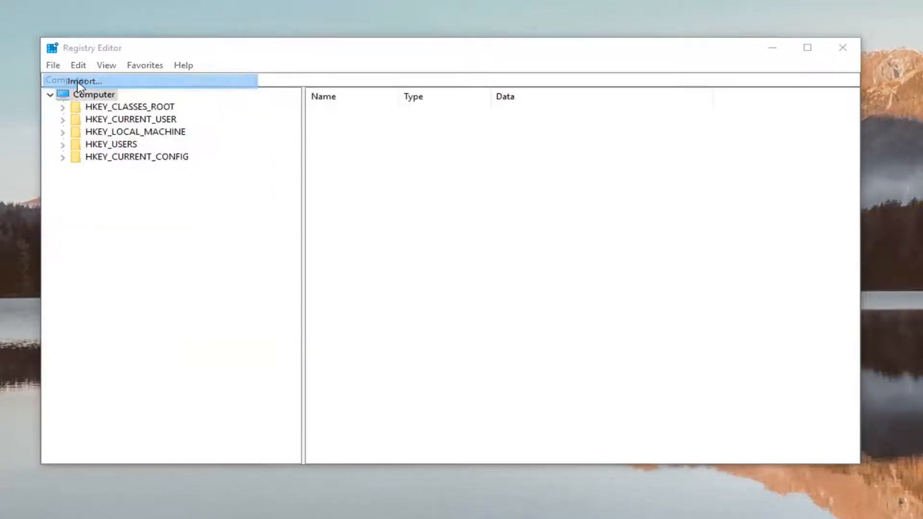
left_click(84, 81)
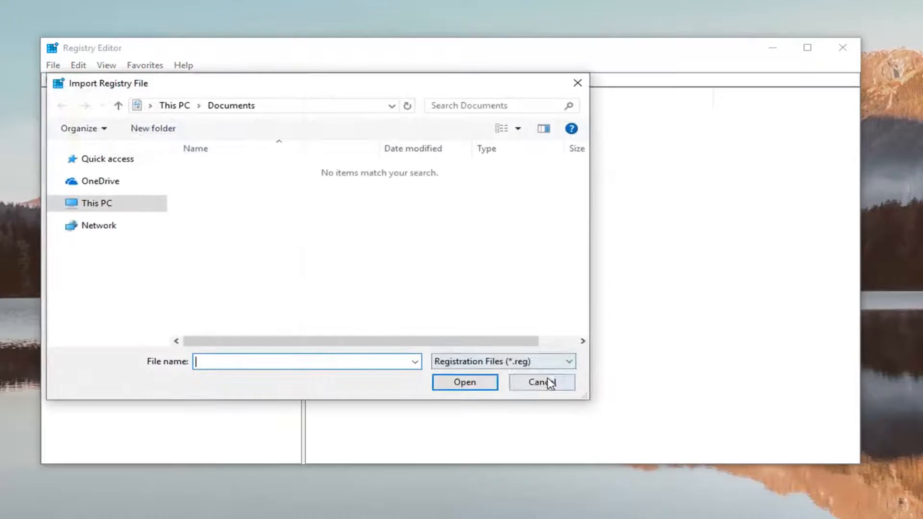
left_click(540, 383)
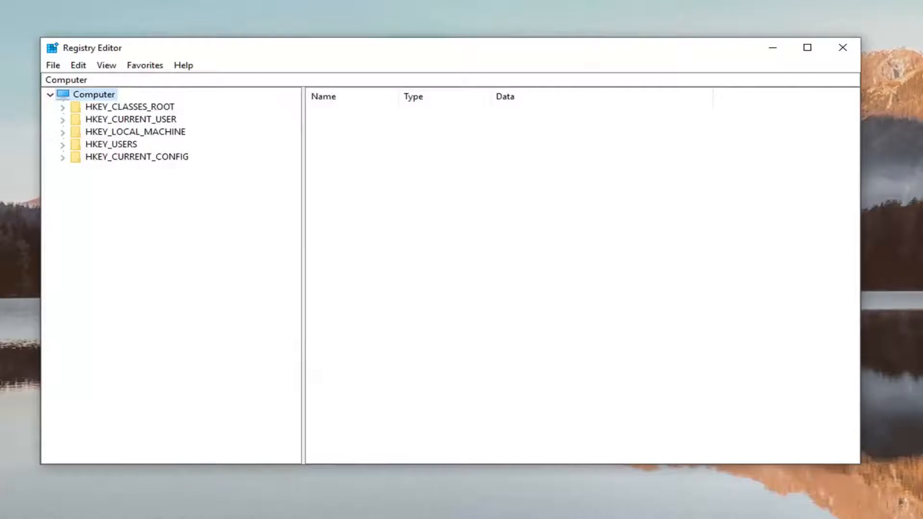
Expand HKEY_CURRENT_USER and select its SOFTWARE key
left_click(131, 119)
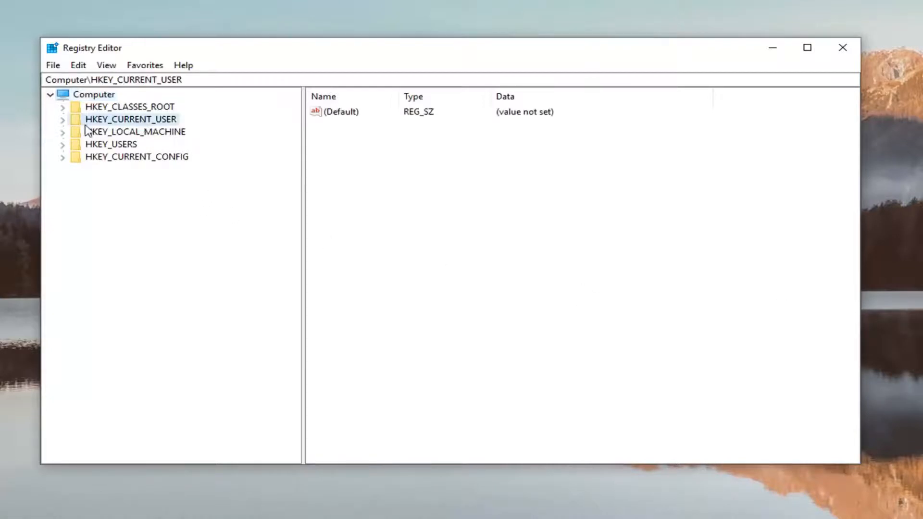
left_click(62, 119)
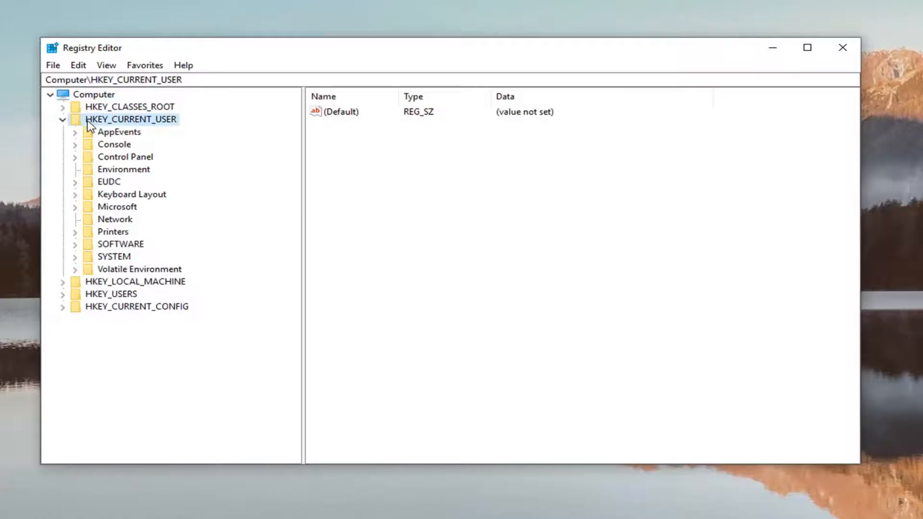
mouse_move(113, 232)
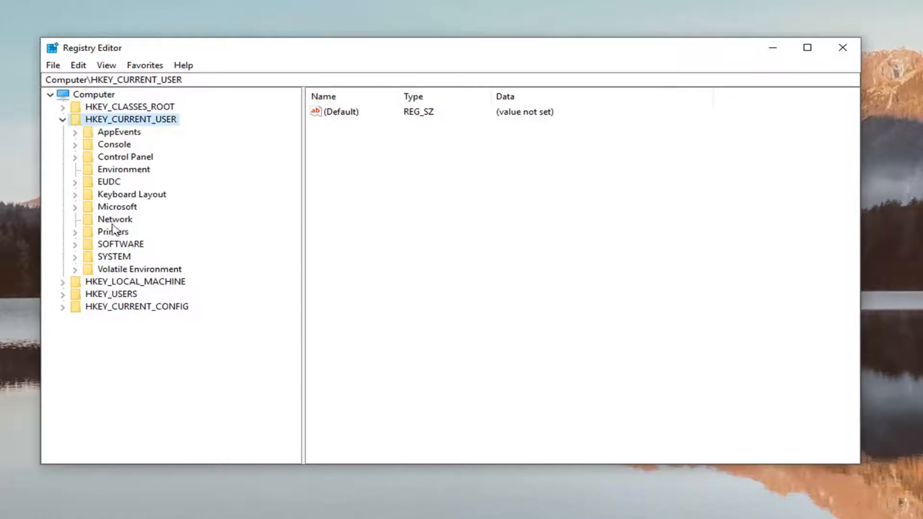
left_click(121, 243)
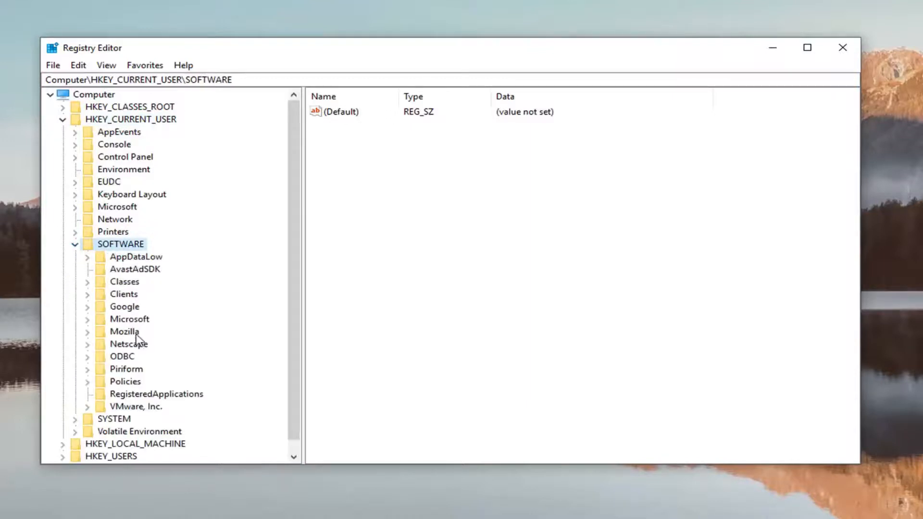
mouse_move(141, 342)
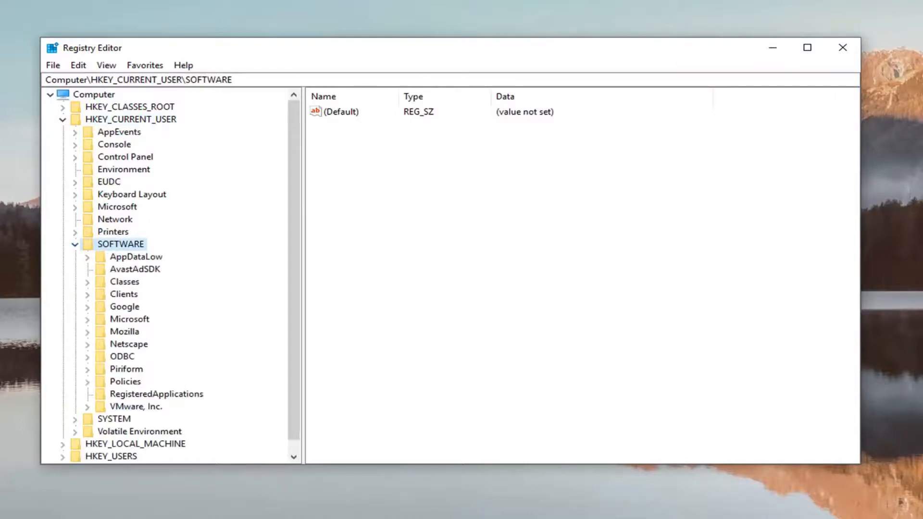
mouse_move(92, 306)
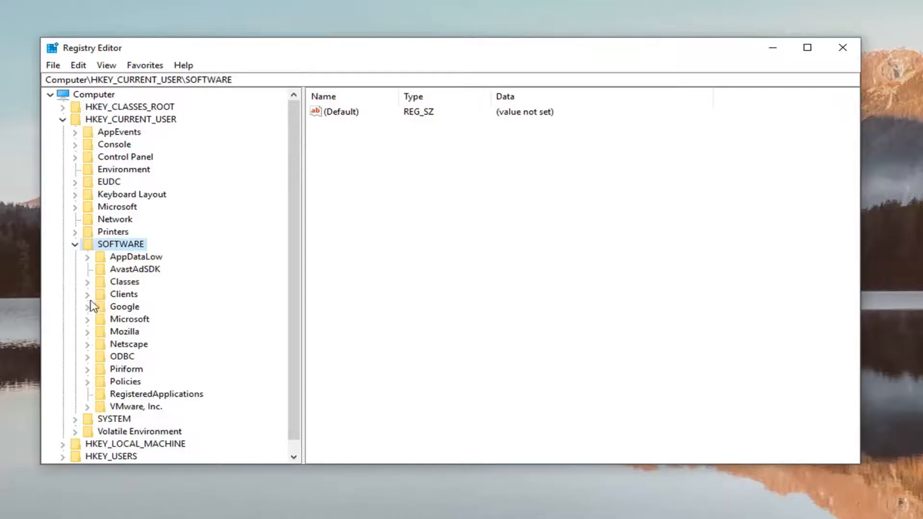
Expand SOFTWARE\Classes and step through .m2ts and .htm to reach the .html key
left_click(87, 281)
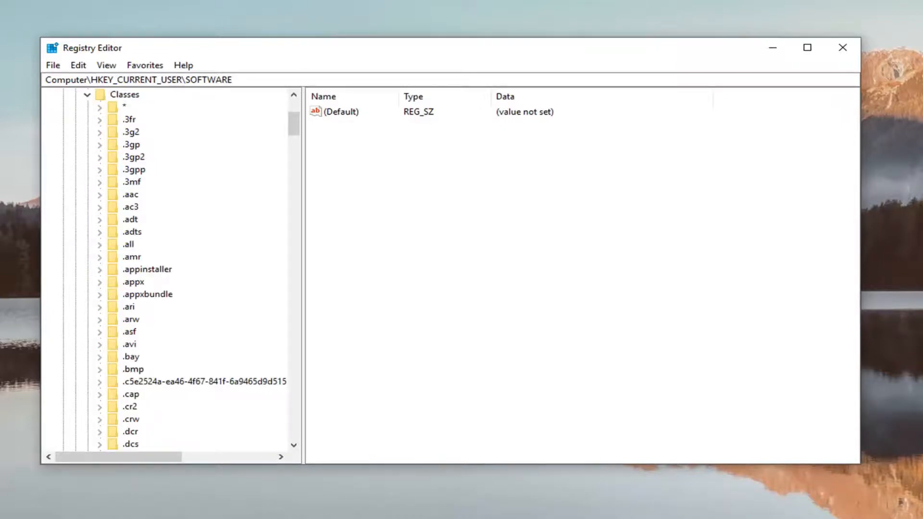
mouse_move(223, 347)
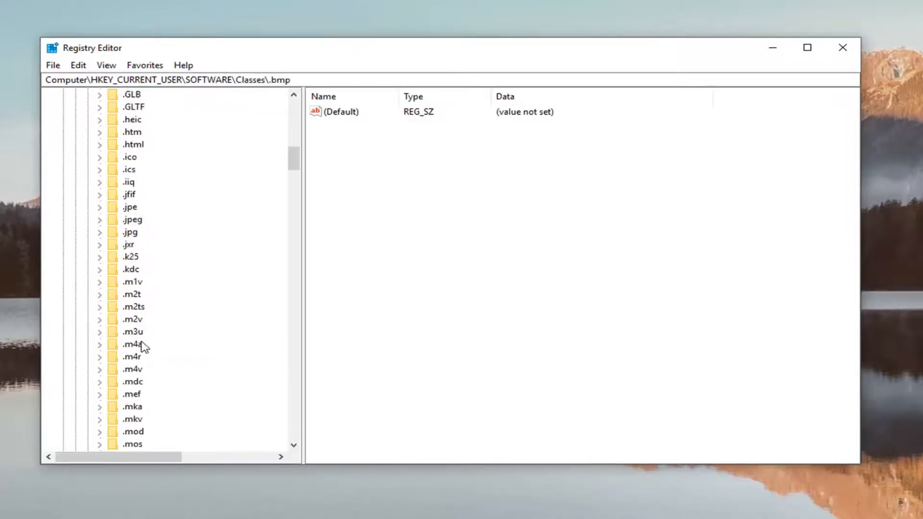
left_click(134, 307)
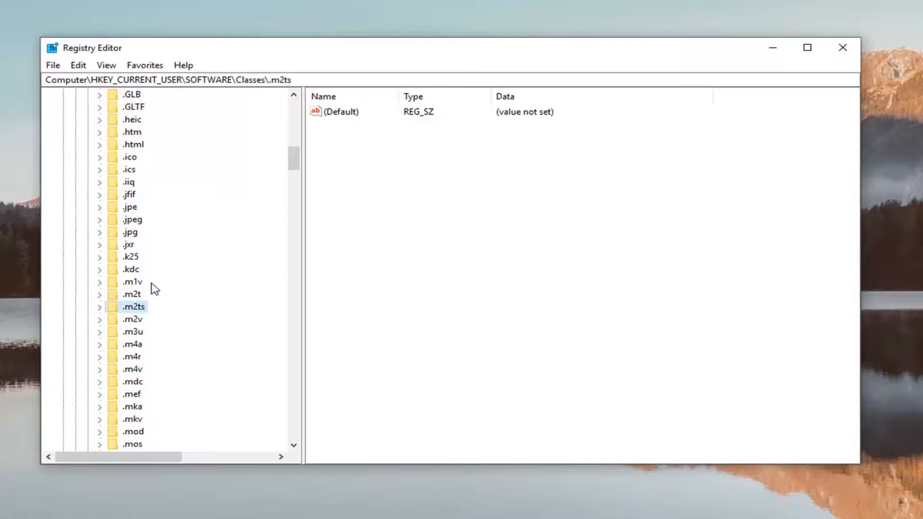
left_click(131, 132)
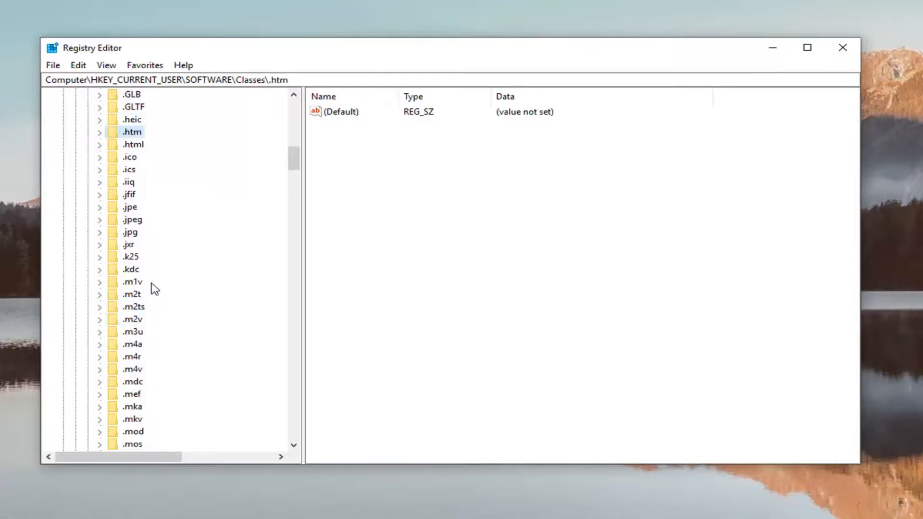
left_click(134, 144)
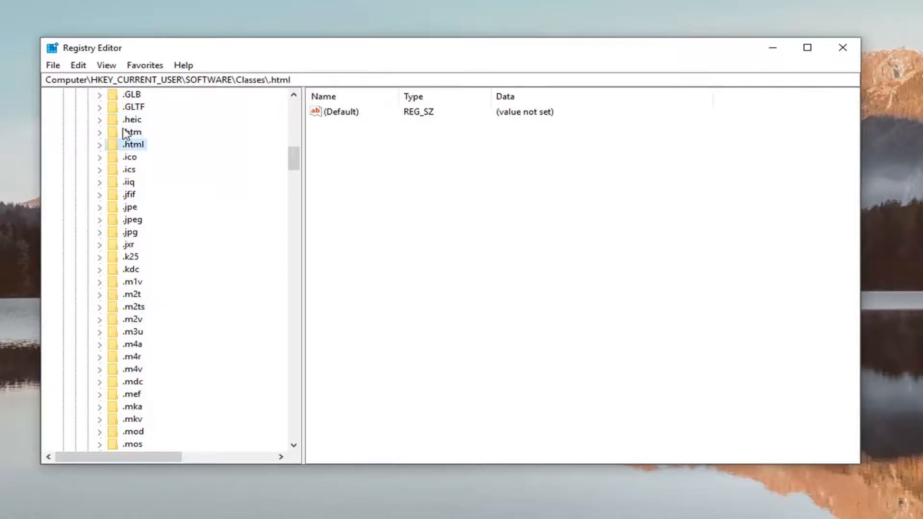
Expand and collapse the .html key, leaving it selected
scroll("up", 3)
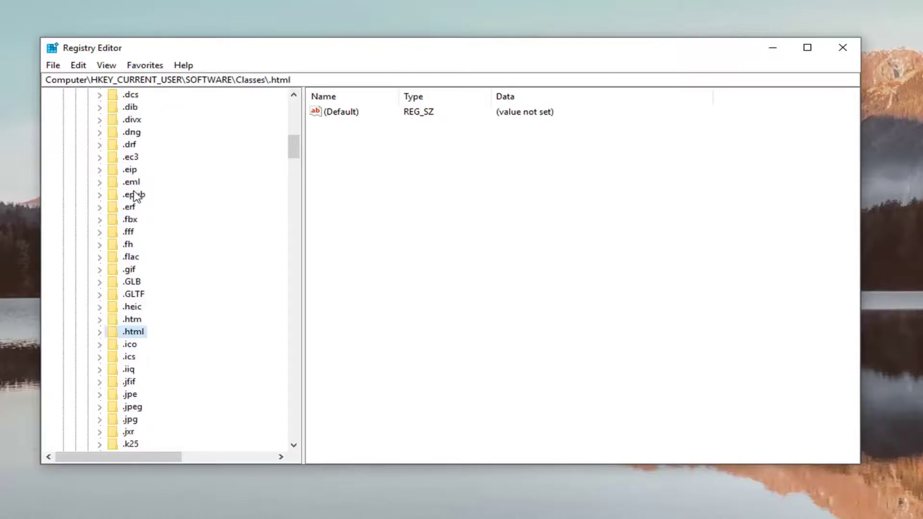
scroll("down", 3)
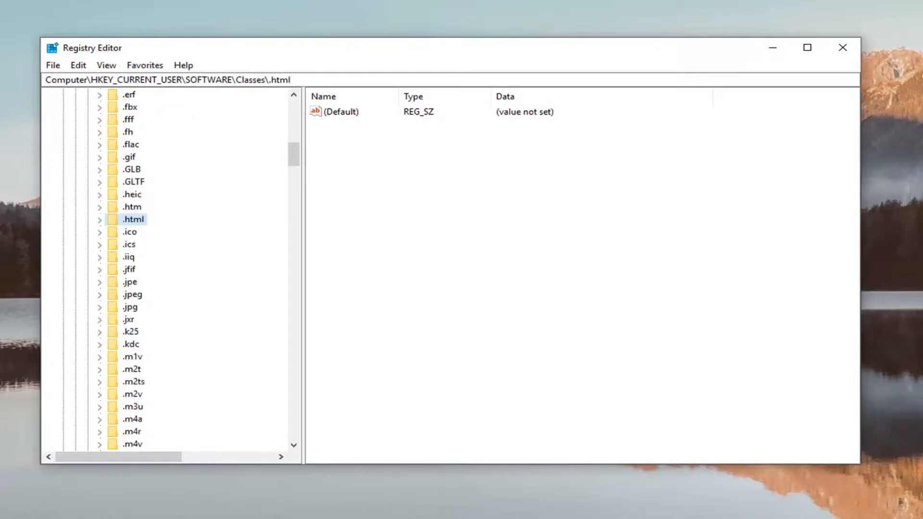
mouse_move(83, 216)
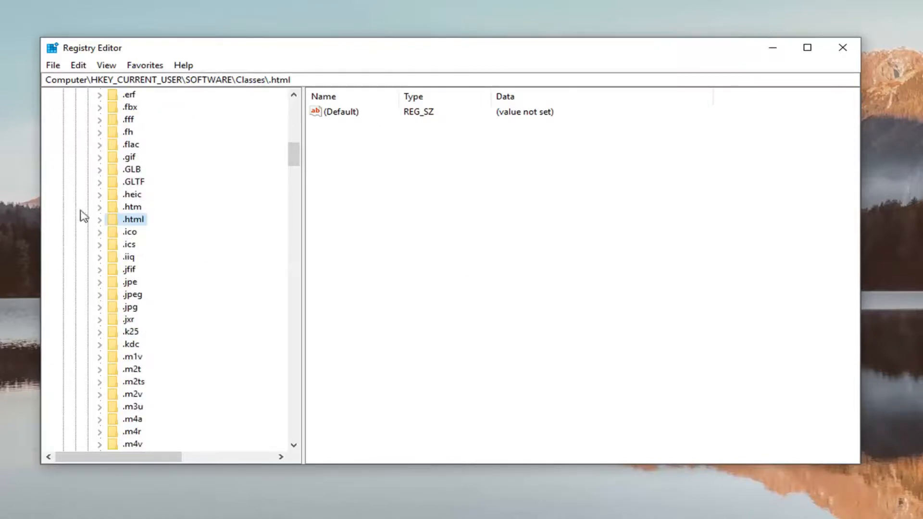
left_click(100, 219)
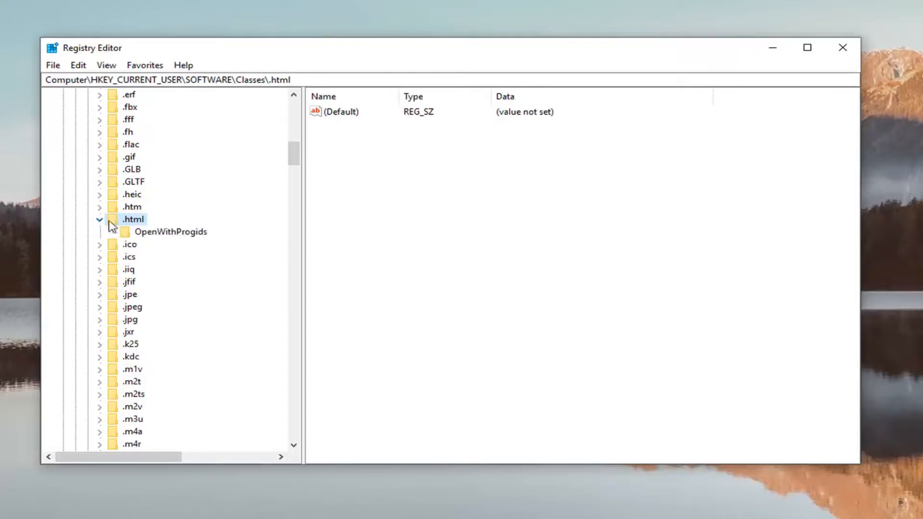
left_click(99, 219)
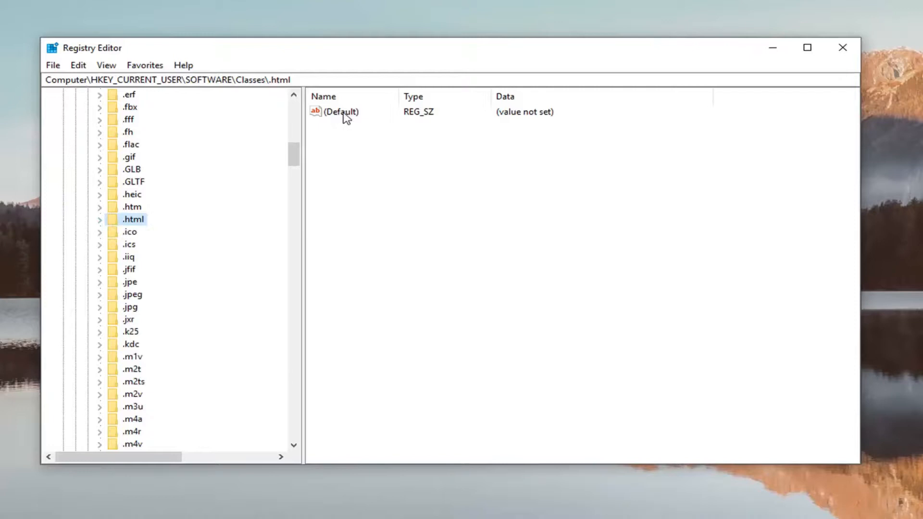
Edit the .html (Default) string value and save 'htmlfile' as its data
double_click(341, 111)
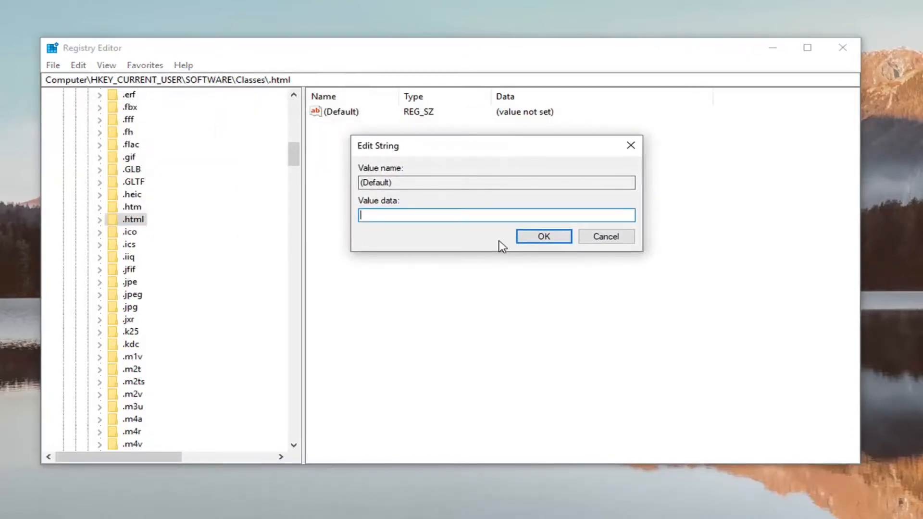
type("h")
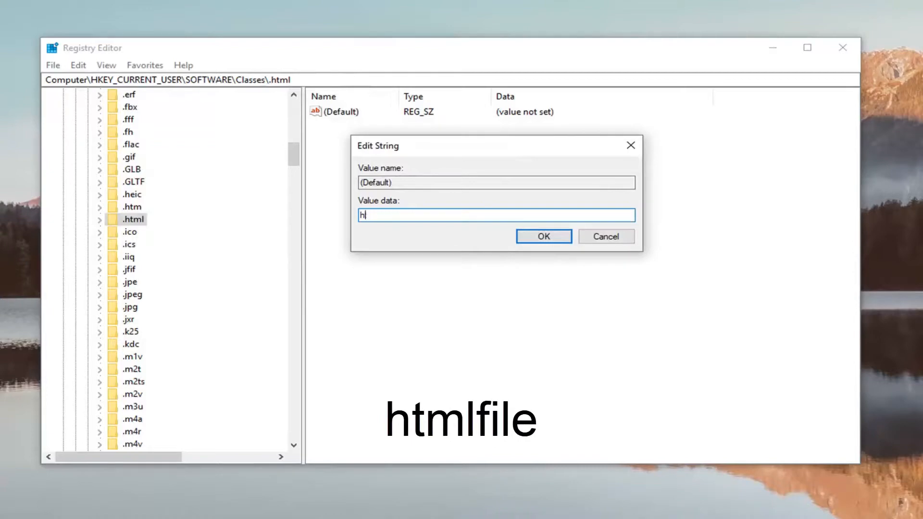
type("tml")
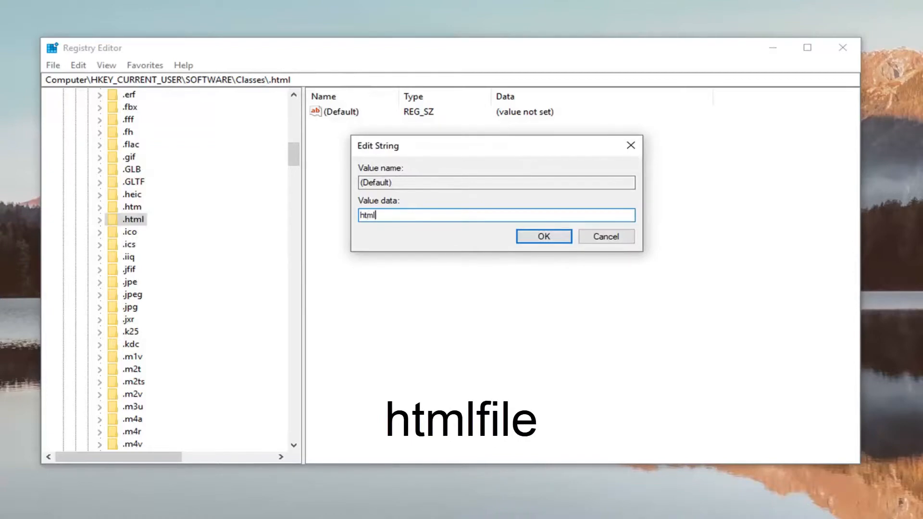
type("file")
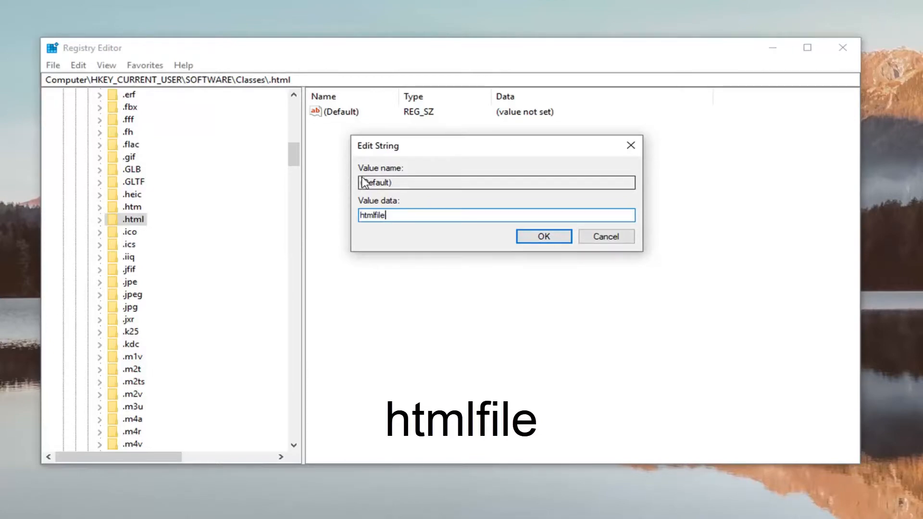
left_click(542, 236)
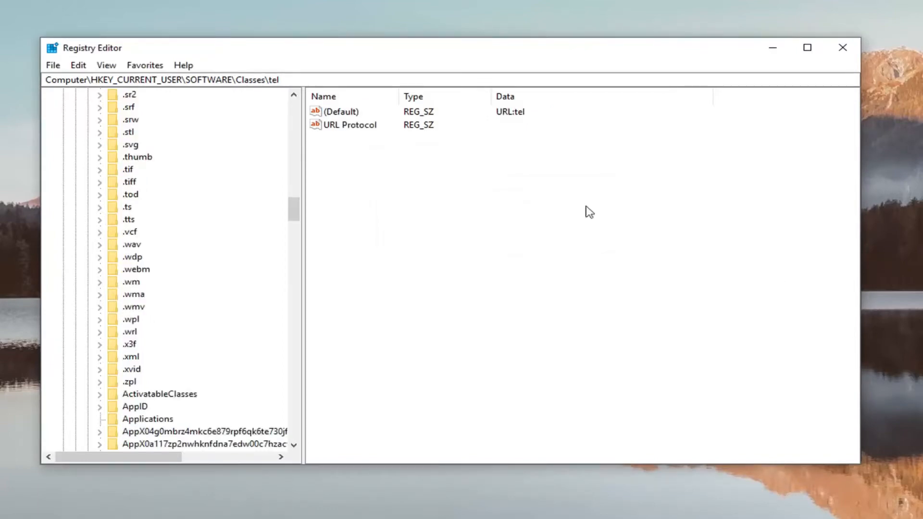
Close the Registry Editor window
left_click(842, 48)
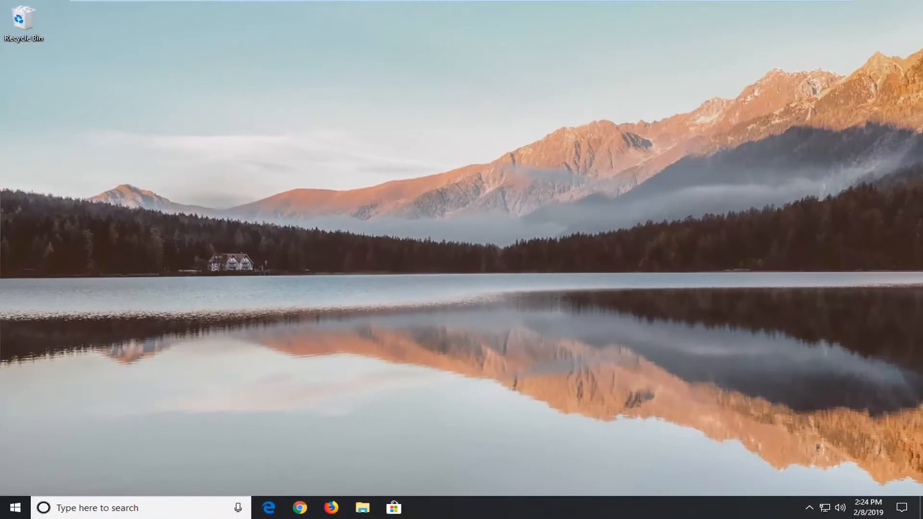